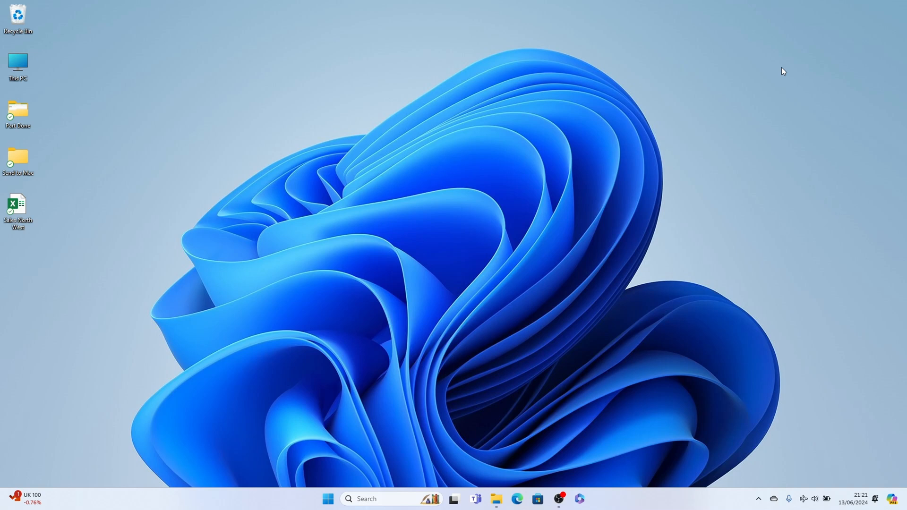
{"action": "mouse_move", "coordinate": [360, 460]}
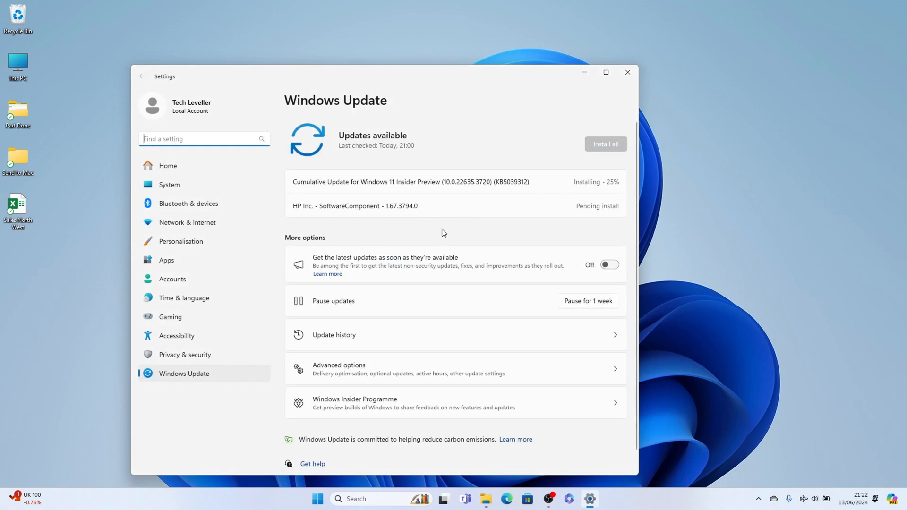
{"action": "mouse_move", "coordinate": [446, 227]}
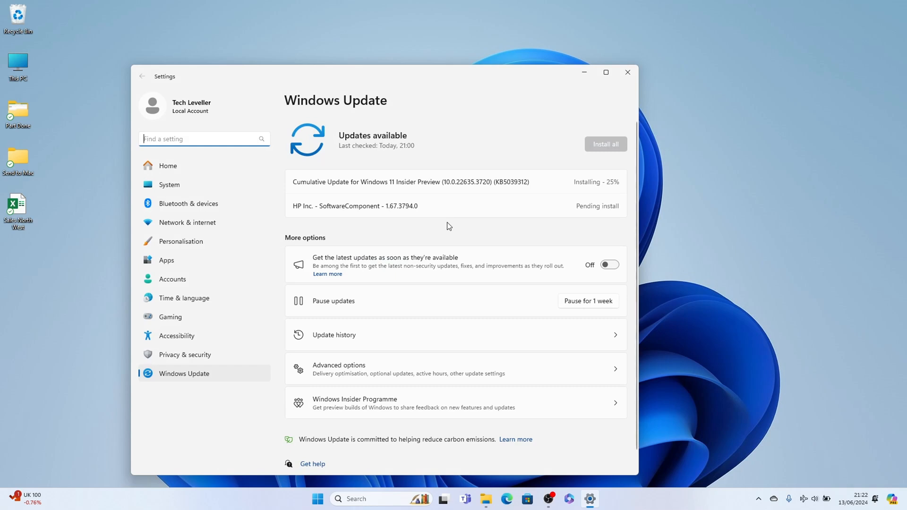
{"action": "mouse_move", "coordinate": [595, 127]}
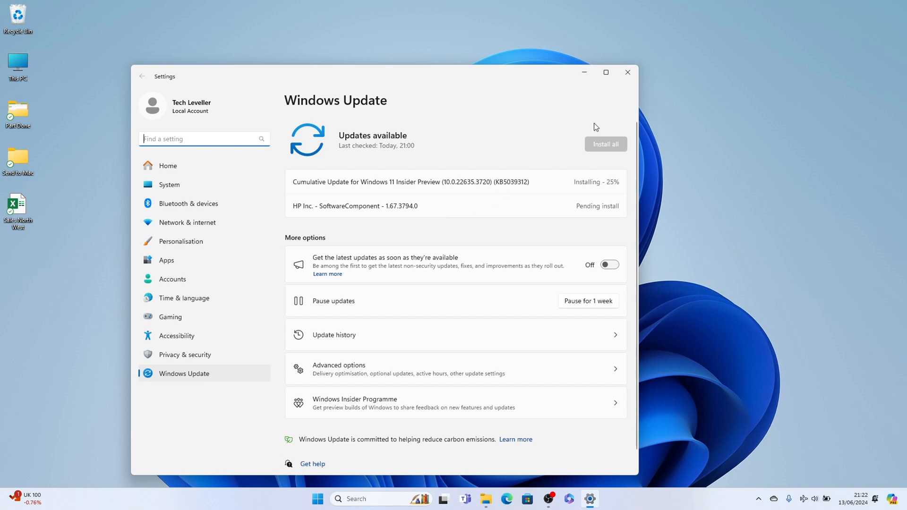
Close Windows Update settings, search 'registry Editor' and launch Registry Editor
{"action": "left_click", "coordinate": [628, 72]}
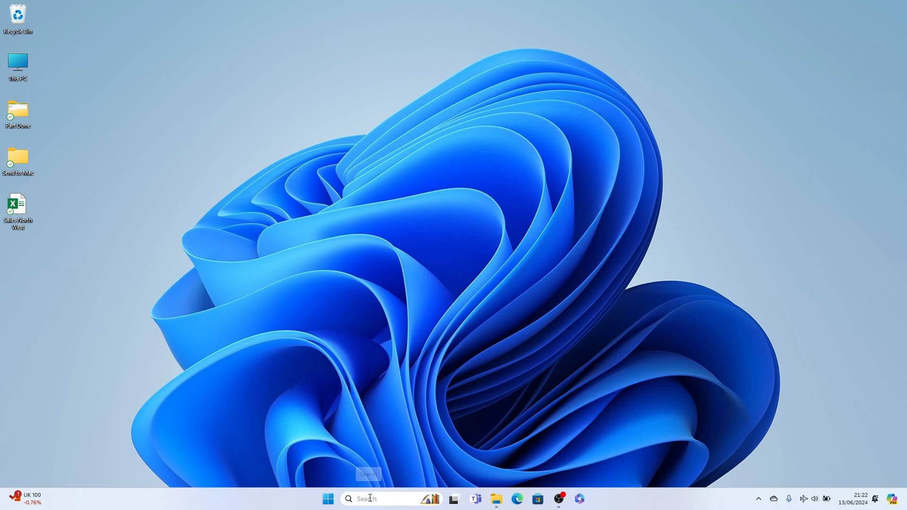
{"action": "type", "text": "registry Editor"}
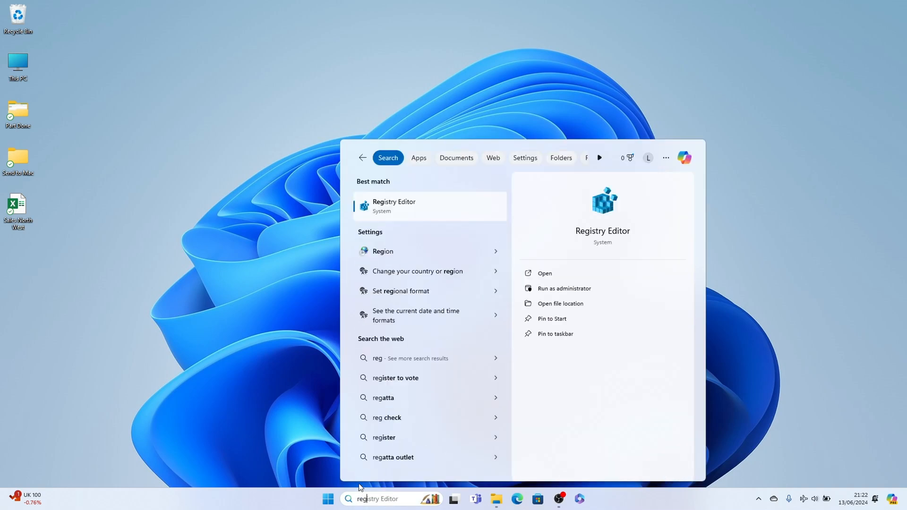
{"action": "mouse_move", "coordinate": [397, 222]}
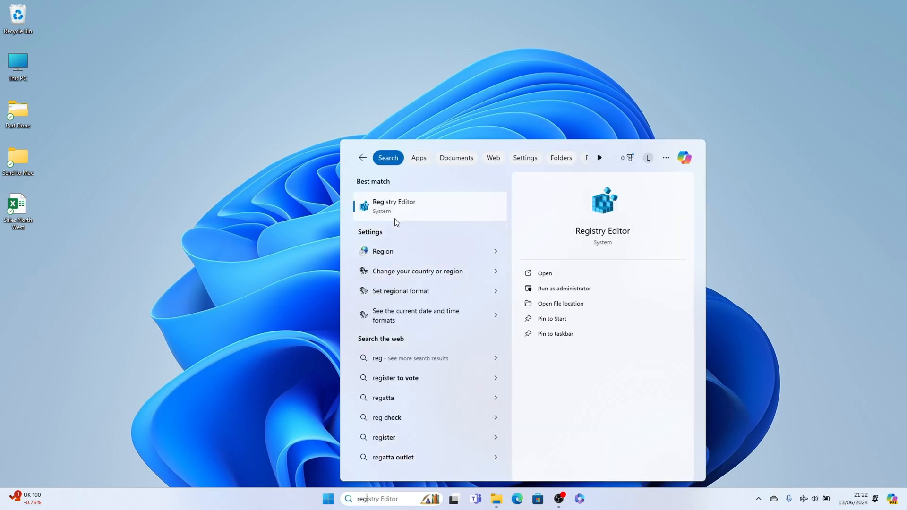
{"action": "mouse_move", "coordinate": [409, 214]}
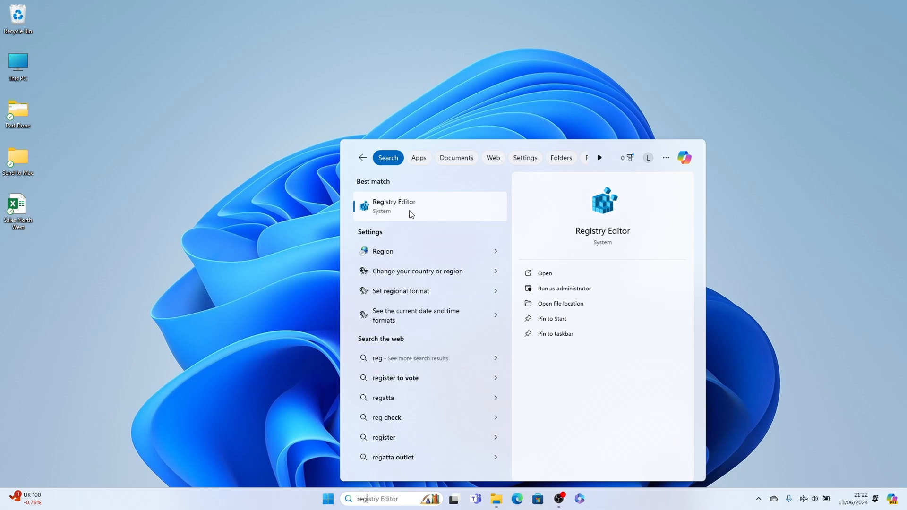
{"action": "left_click", "coordinate": [408, 206]}
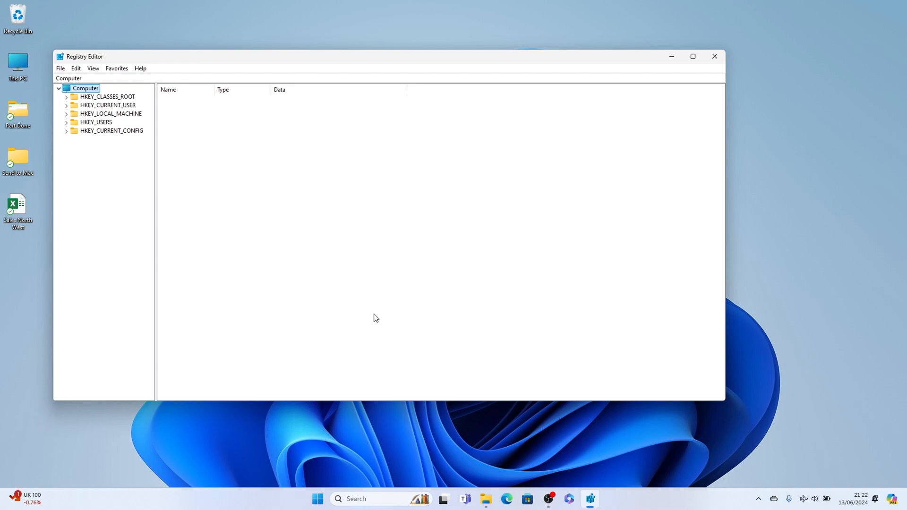
{"action": "mouse_move", "coordinate": [72, 114]}
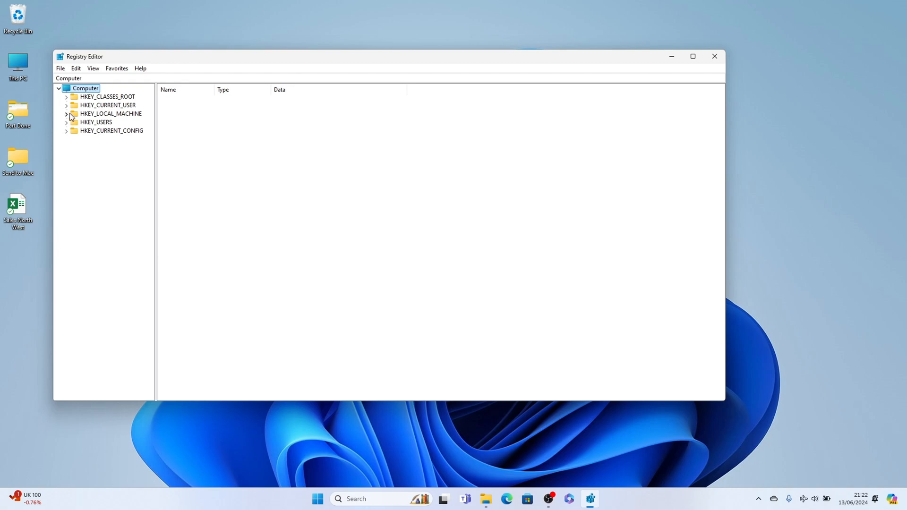
Navigate to HKEY_LOCAL_MACHINE\SYSTEM\CurrentControlSet\Control\DeviceGuard to view its values
{"action": "left_click", "coordinate": [66, 113]}
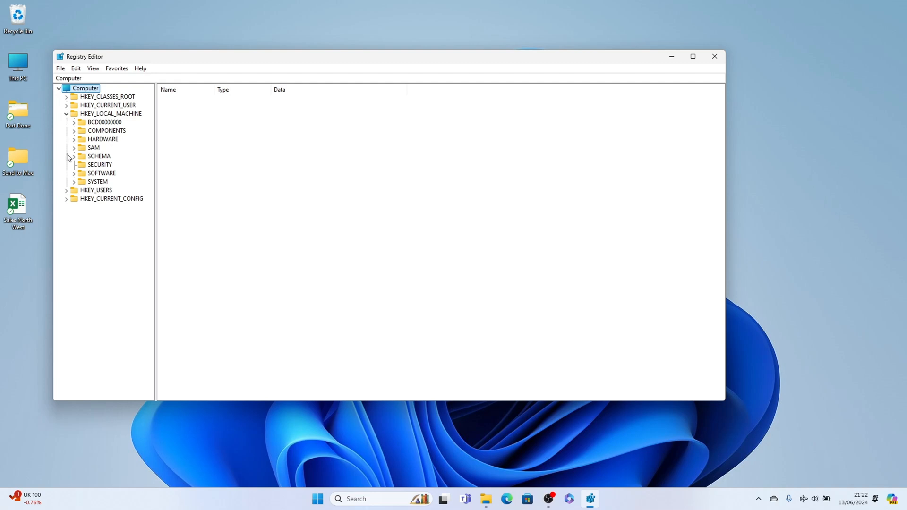
{"action": "left_click", "coordinate": [74, 181]}
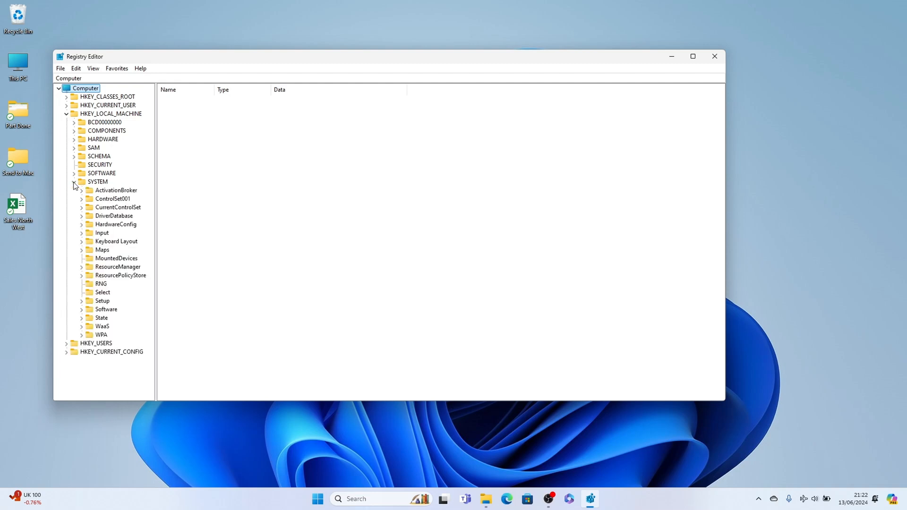
{"action": "left_click", "coordinate": [82, 207]}
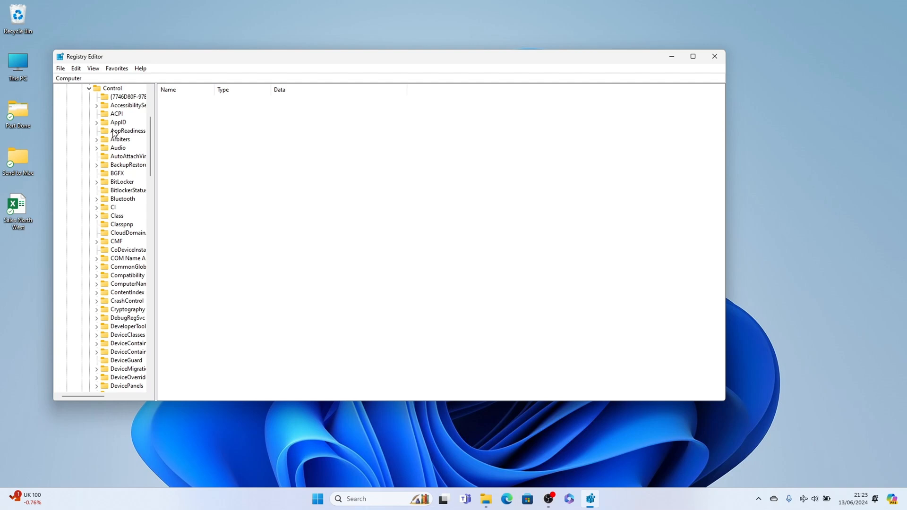
{"action": "scroll", "scroll_direction": "down", "scroll_amount": 3}
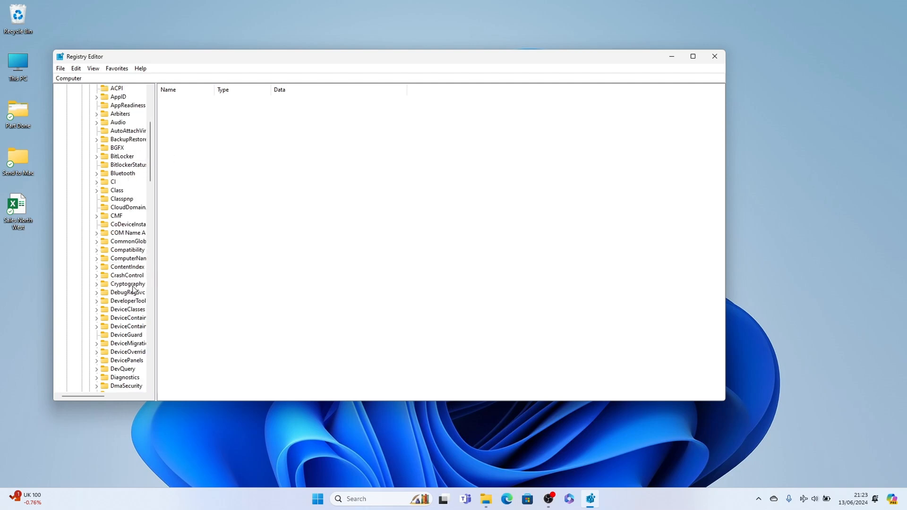
{"action": "scroll", "scroll_direction": "down", "scroll_amount": 3}
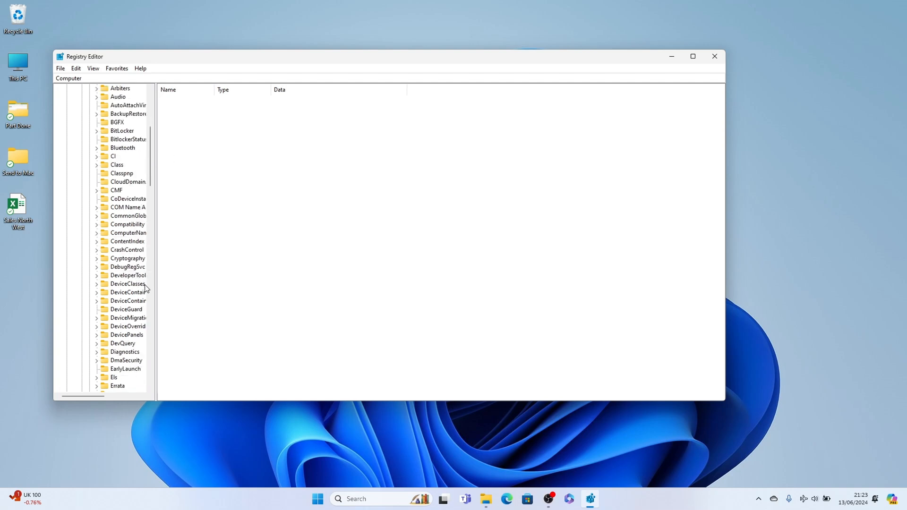
{"action": "left_click", "coordinate": [126, 309]}
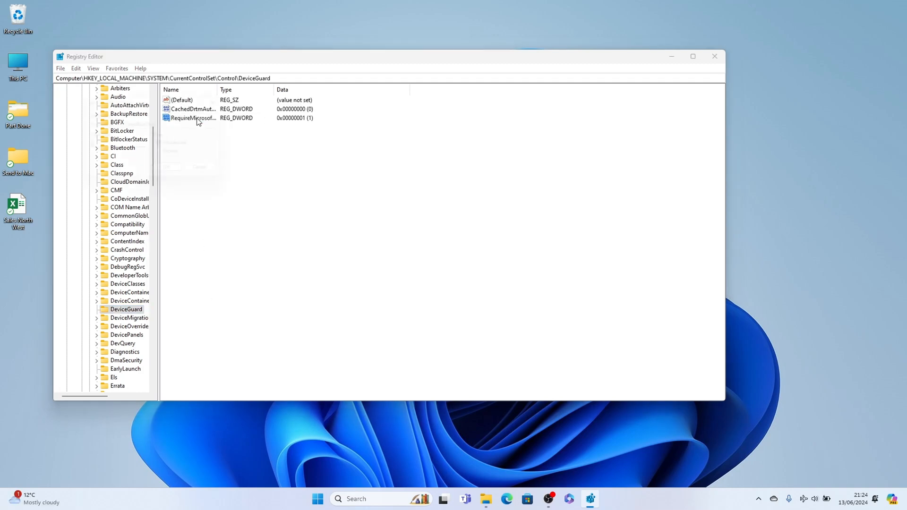
{"action": "double_click", "coordinate": [194, 118]}
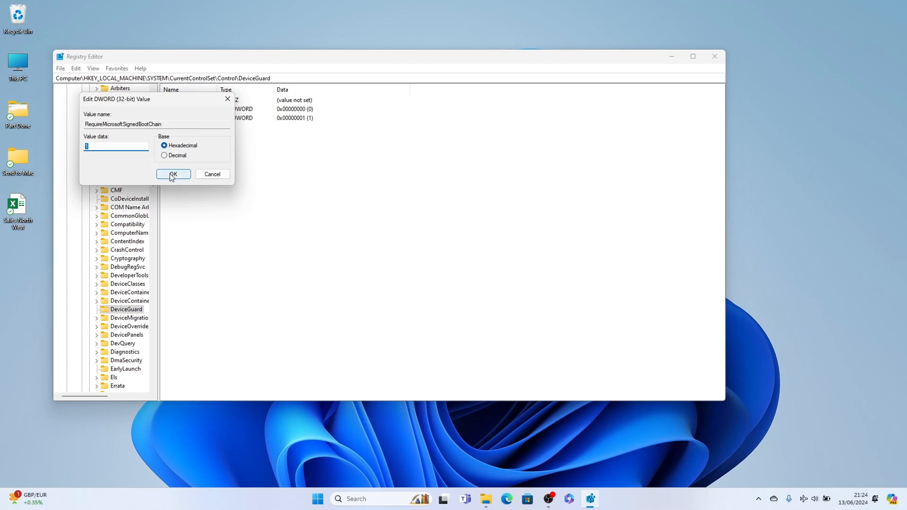
{"action": "left_click", "coordinate": [173, 175]}
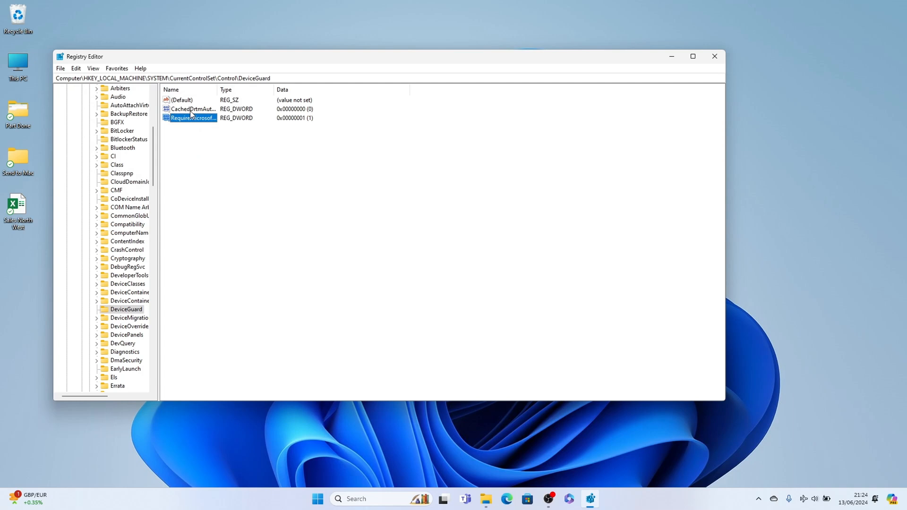
{"action": "double_click", "coordinate": [193, 108]}
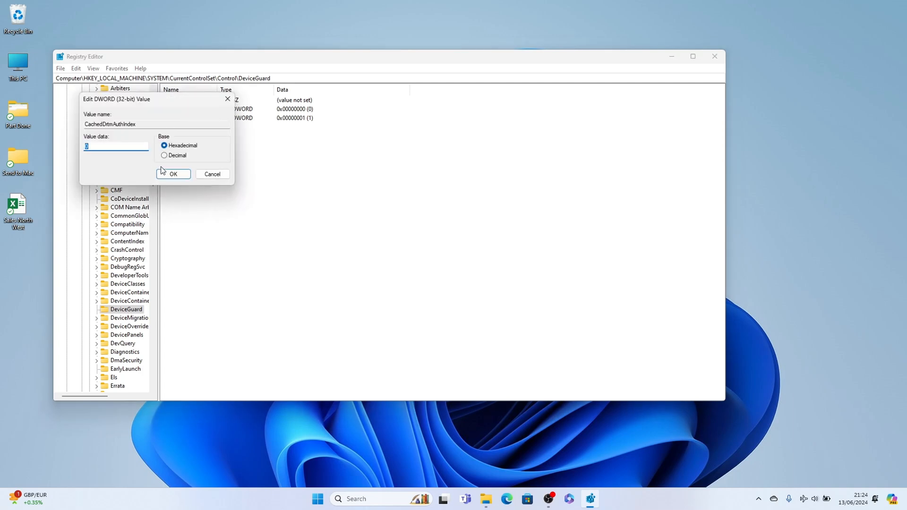
{"action": "left_click", "coordinate": [173, 174]}
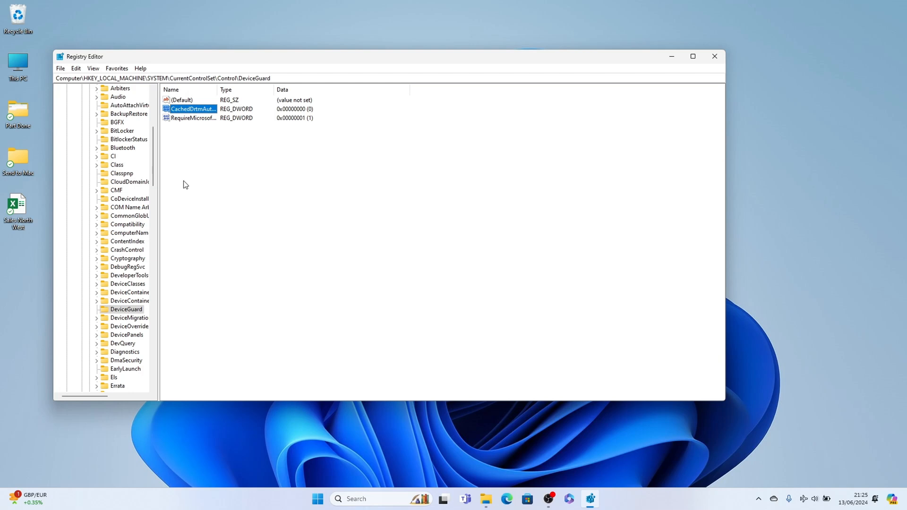
{"action": "mouse_move", "coordinate": [300, 183]}
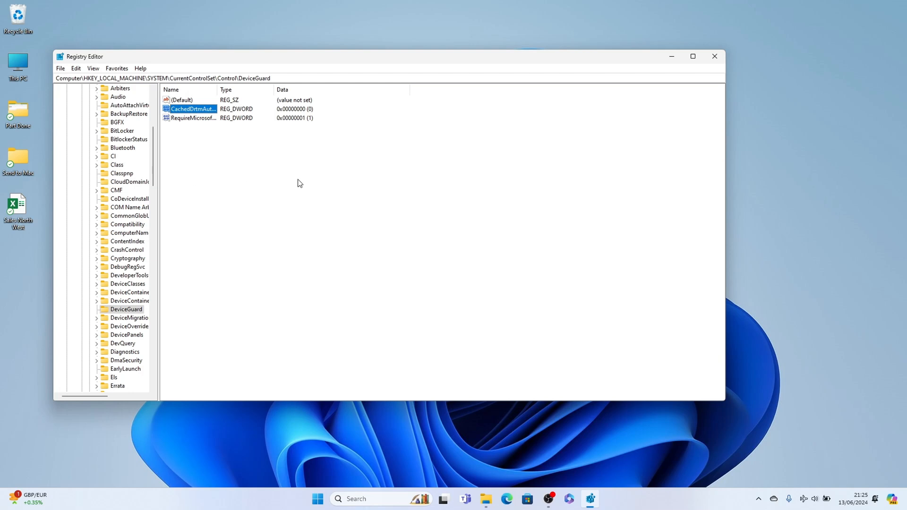
{"action": "mouse_move", "coordinate": [688, 160]}
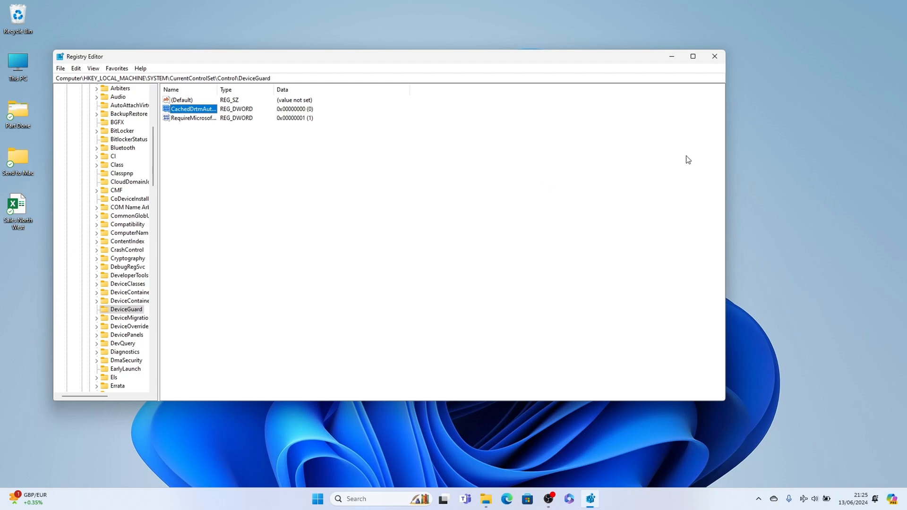
Close Registry Editor, leaving the DeviceGuard values unchanged
{"action": "left_click", "coordinate": [714, 57]}
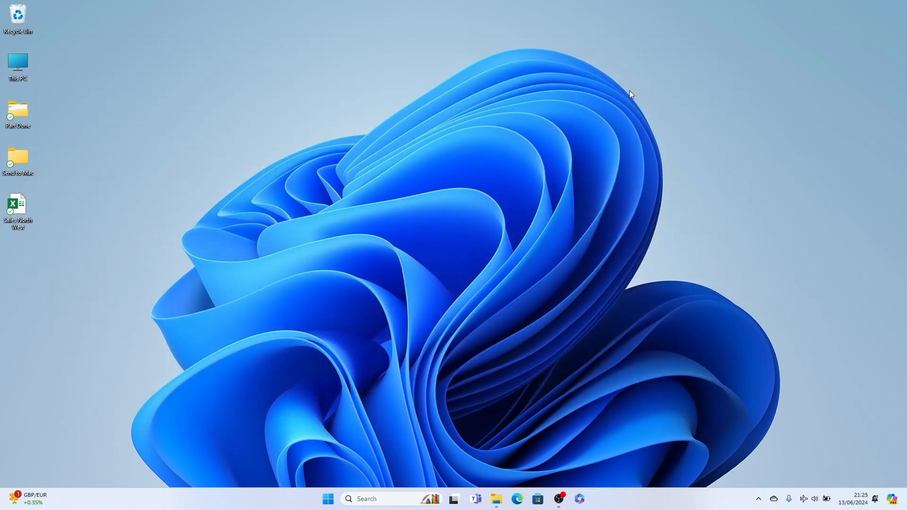